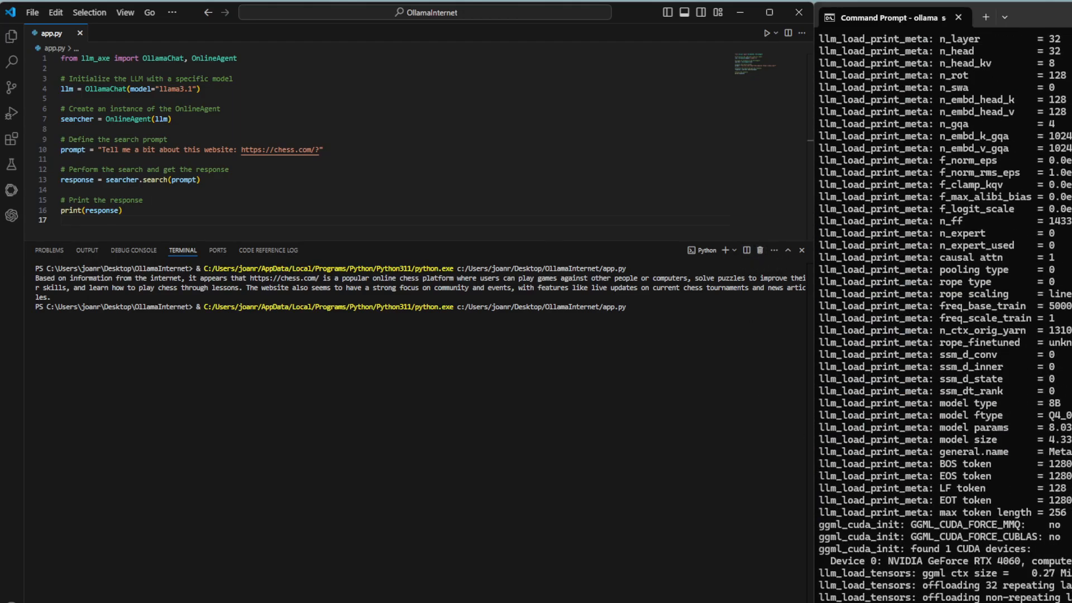
{"action": "scroll", "scroll_direction": "down", "scroll_amount": 3}
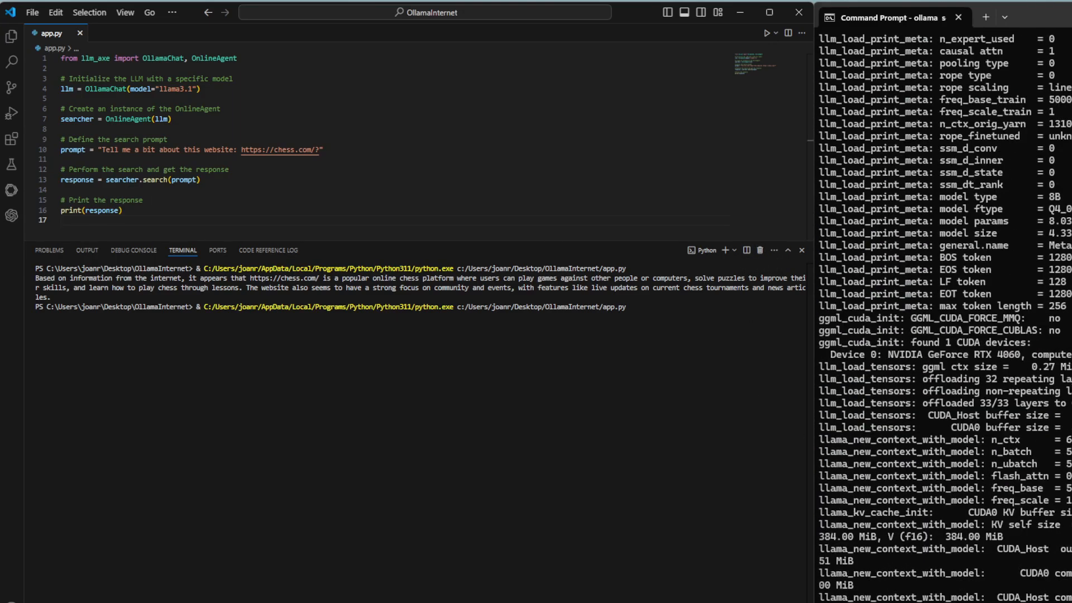
{"action": "scroll", "scroll_direction": "down", "scroll_amount": 3}
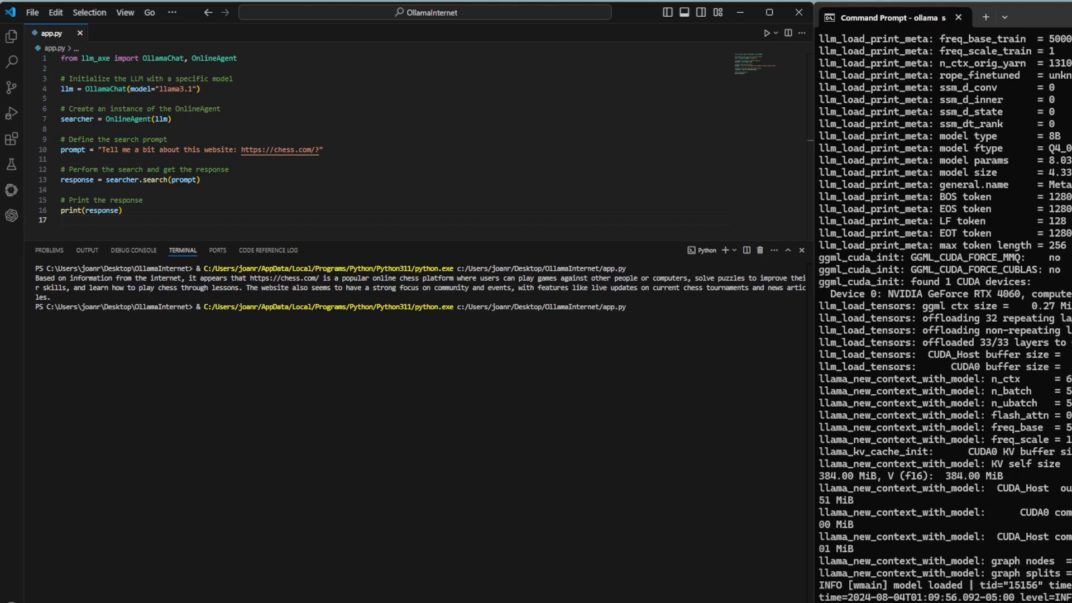